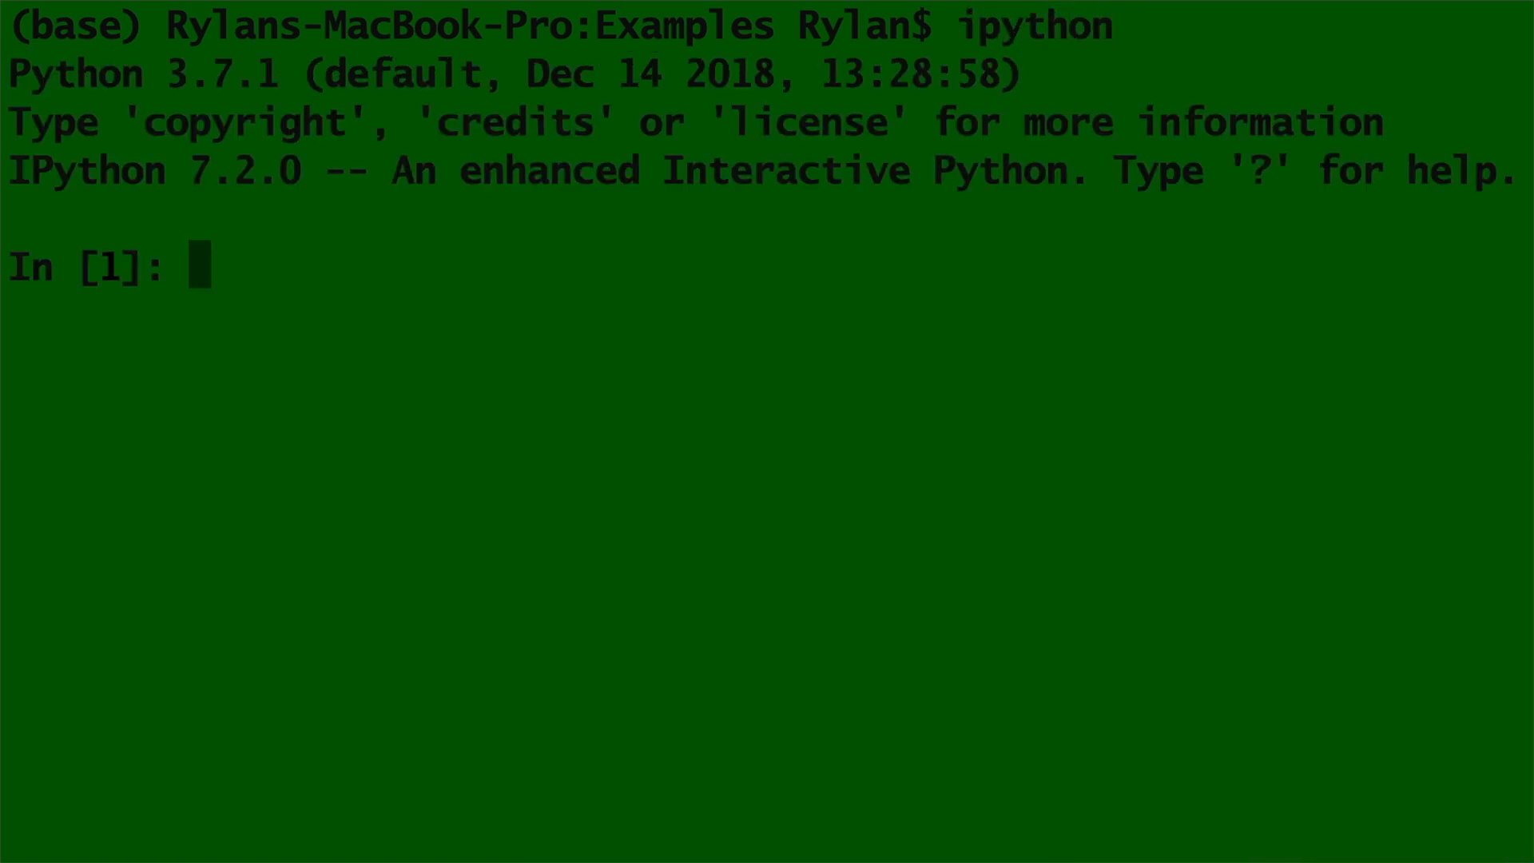
Run example.py in IPython so it prints 'Hello world!'.
{"action": "type", "text": "run"}
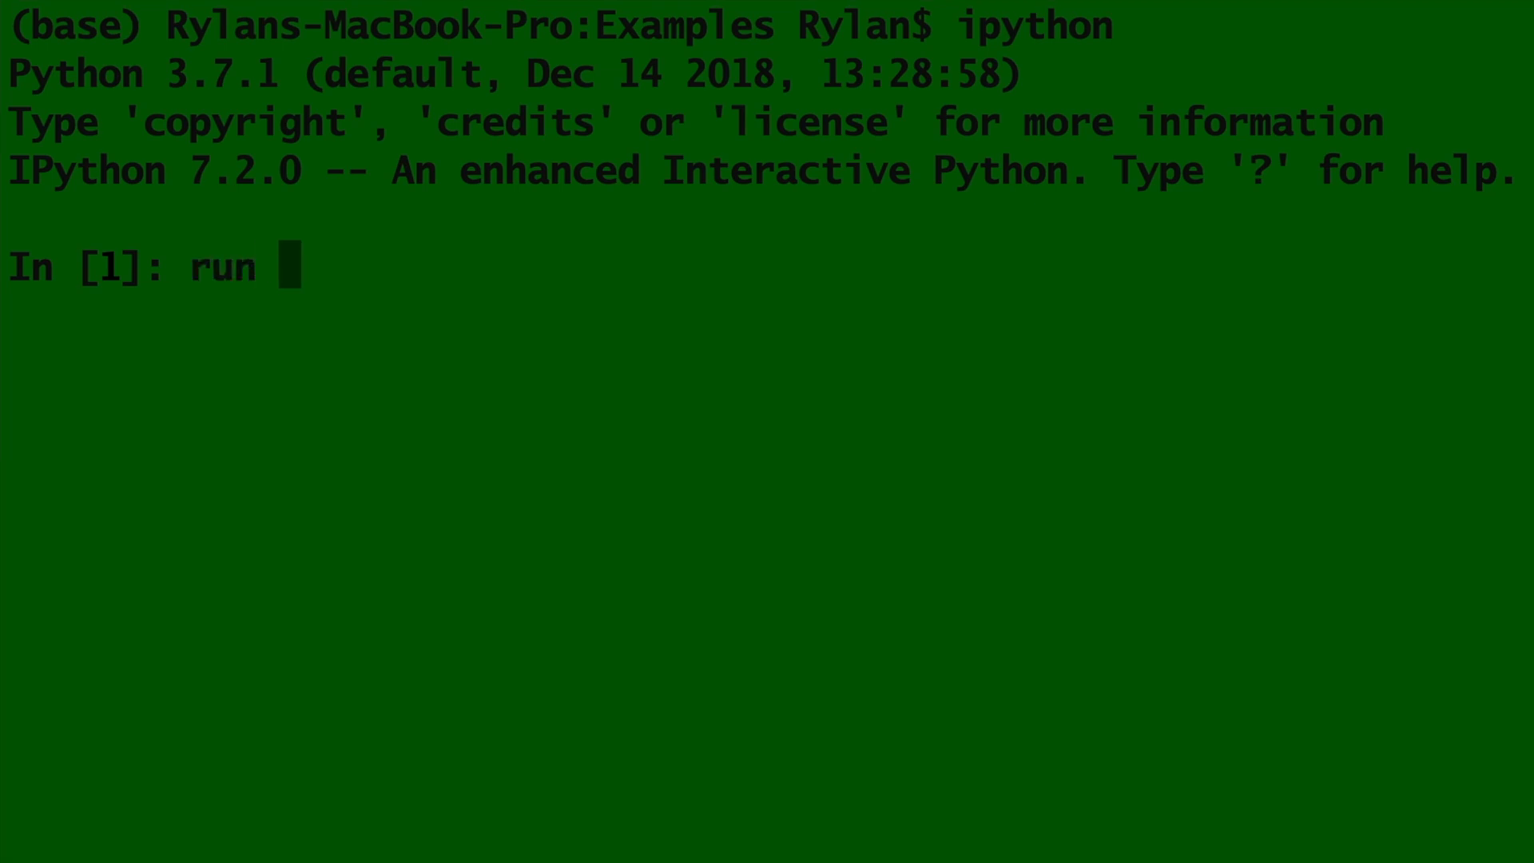
{"action": "type", "text": "example.py"}
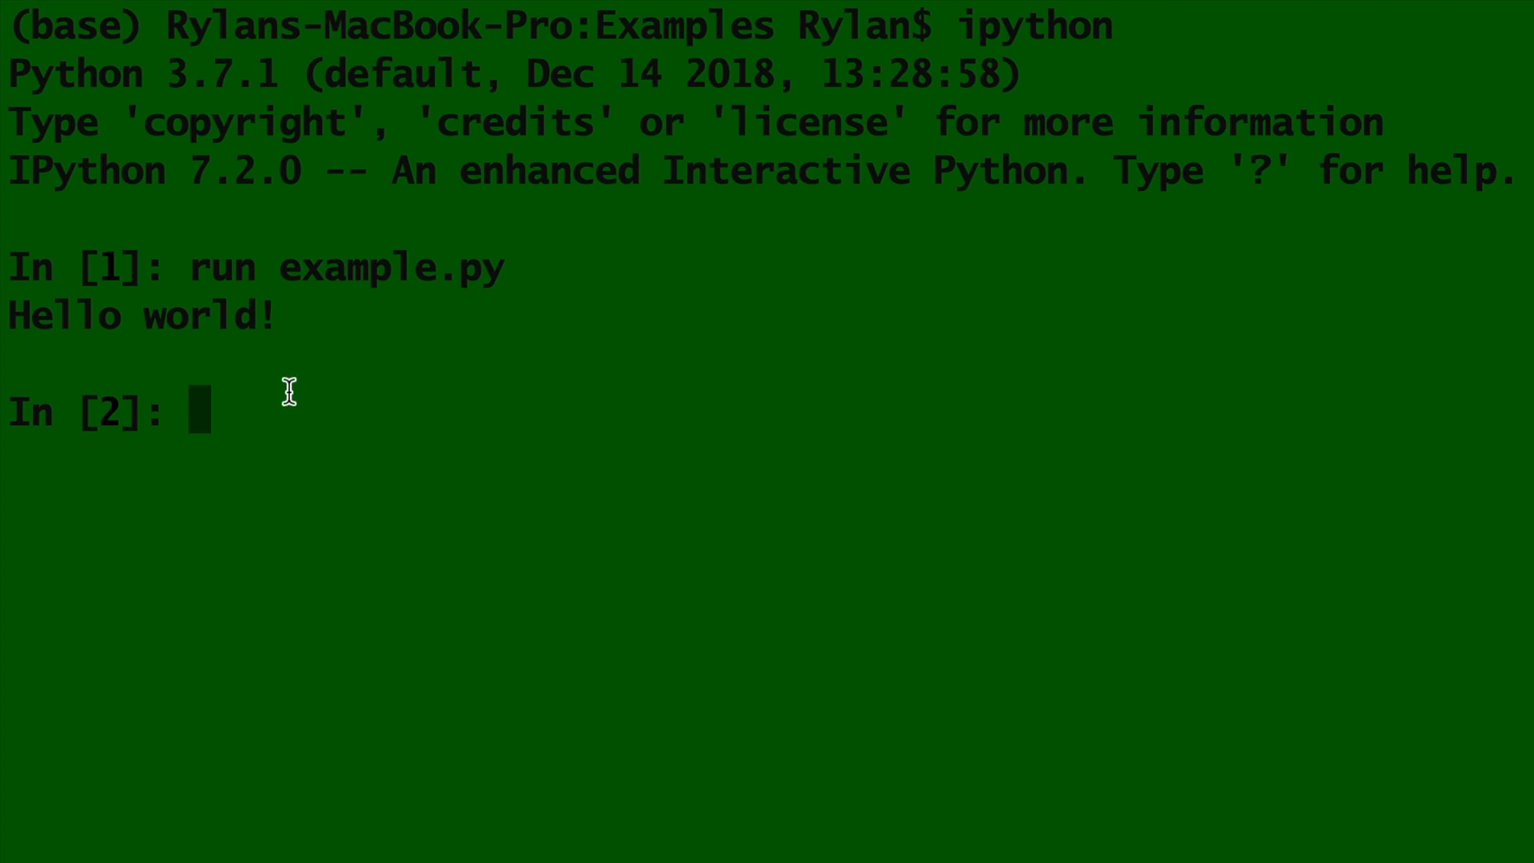
{"action": "mouse_move", "coordinate": [1086, 483]}
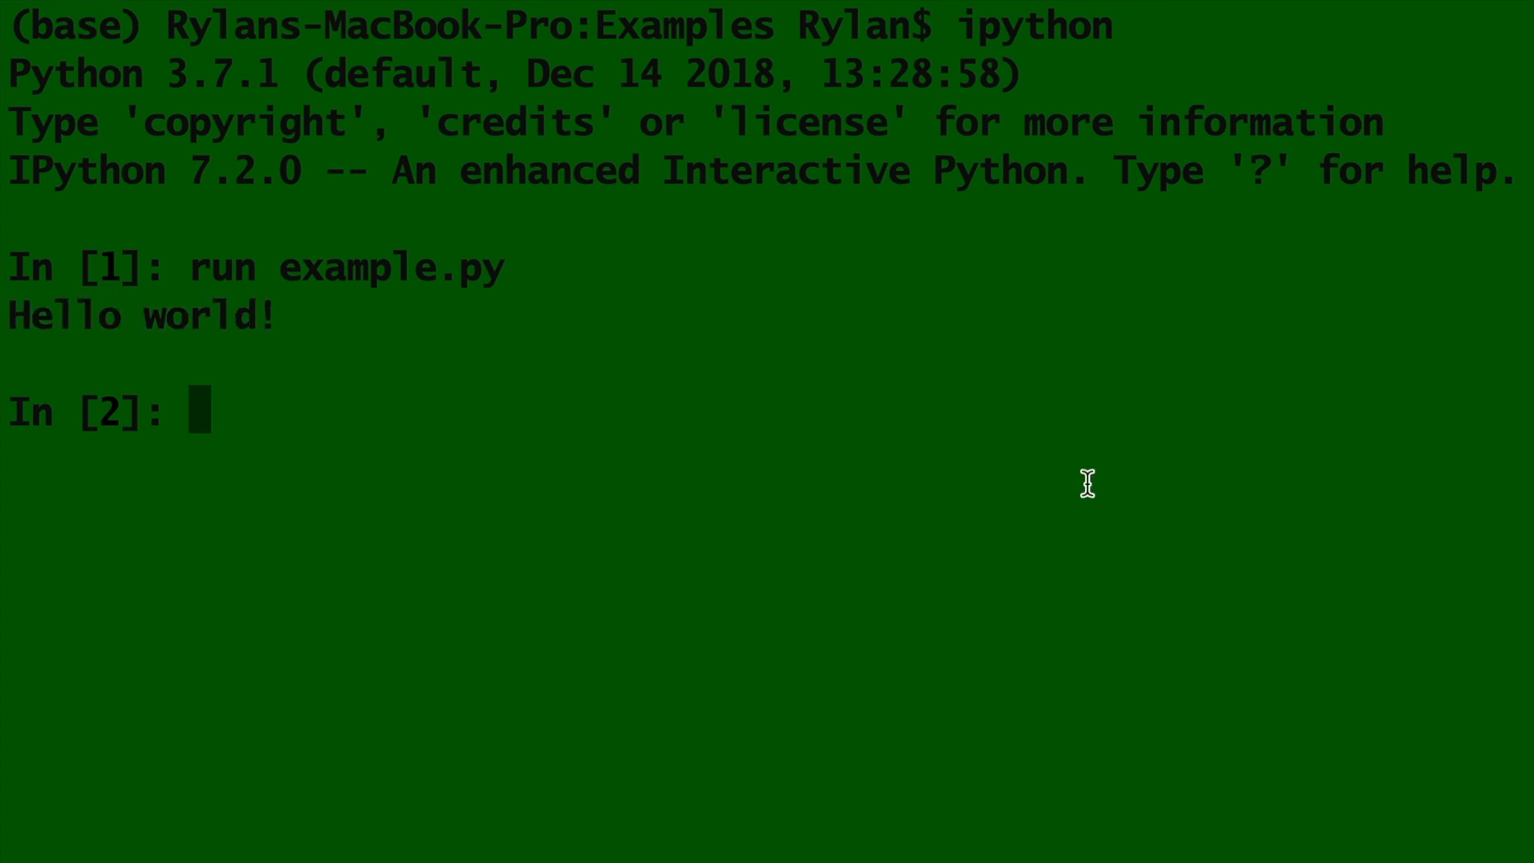
List the Examples folder with ls, showing example.py, and begin a print statement.
{"action": "type", "text": "ls"}
{"action": "type", "text": "pwd"}
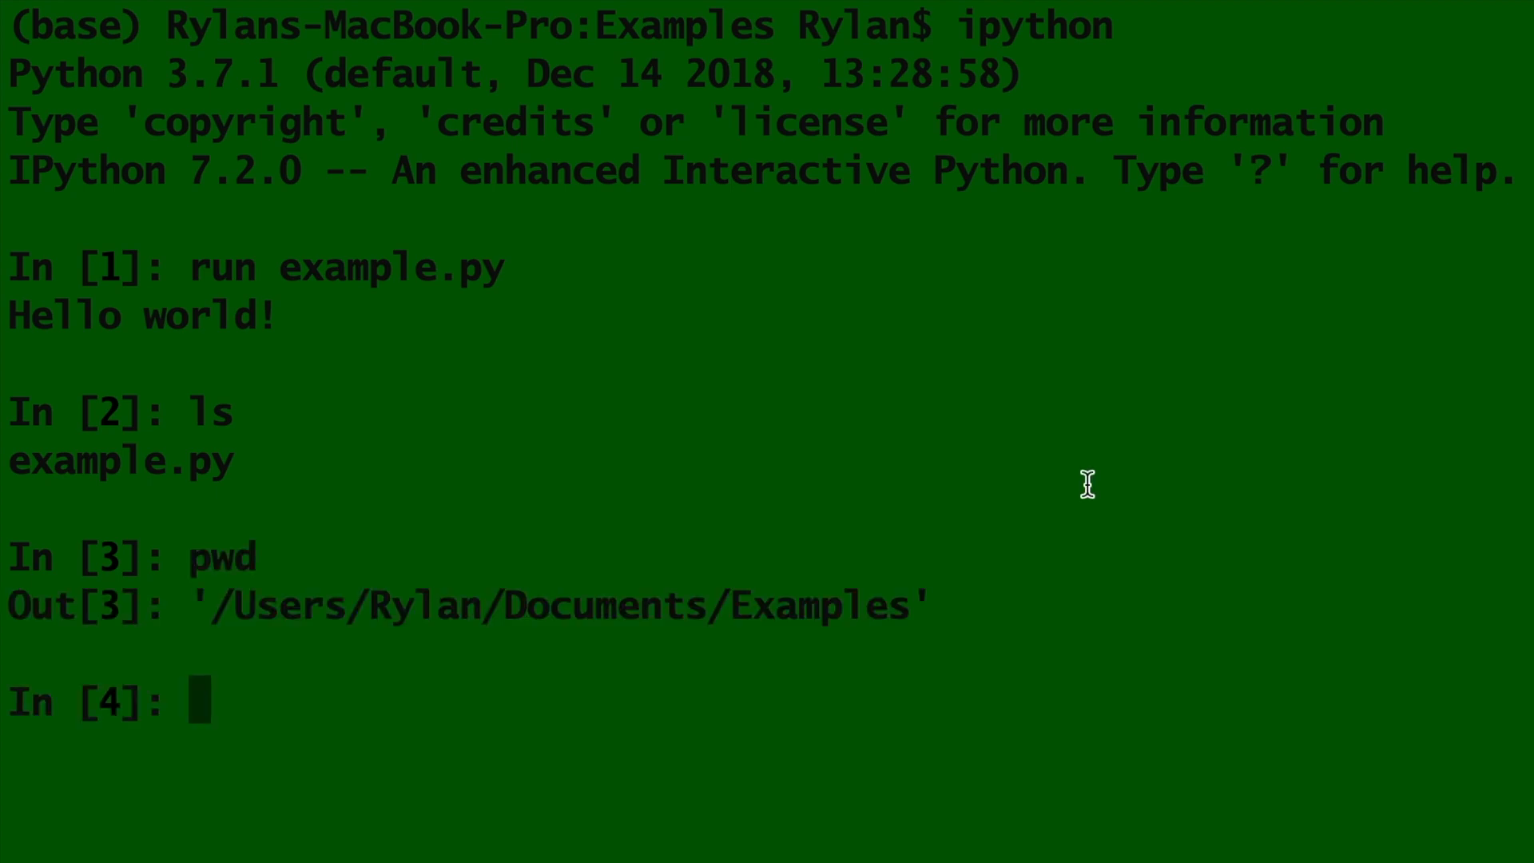
{"action": "type", "text": "print(\"one li"}
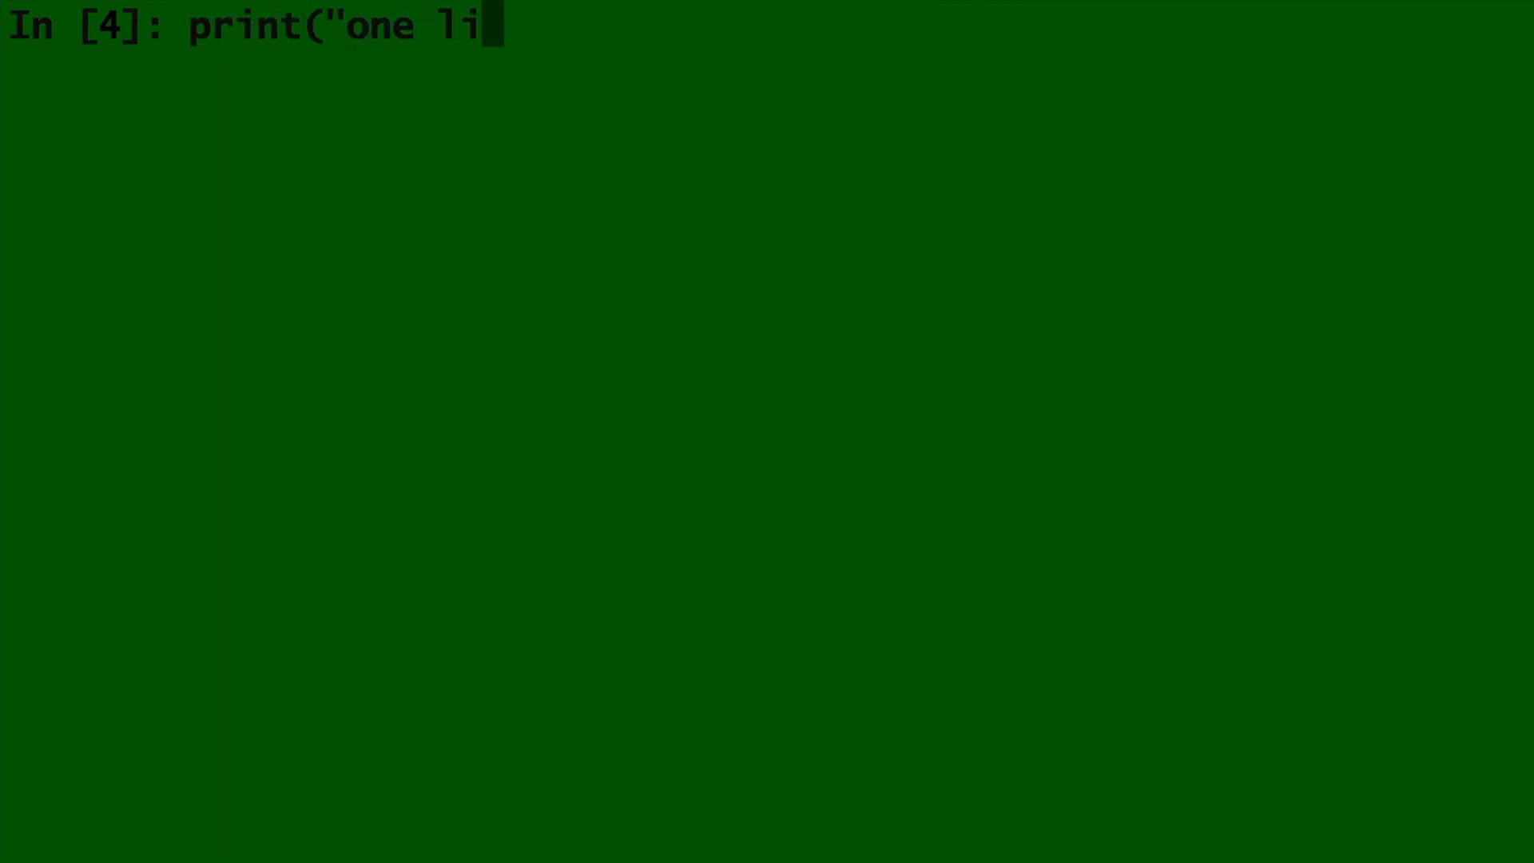
Run print("one line at a time") and begin a print? help query.
{"action": "type", "text": "ne at a time\")"}
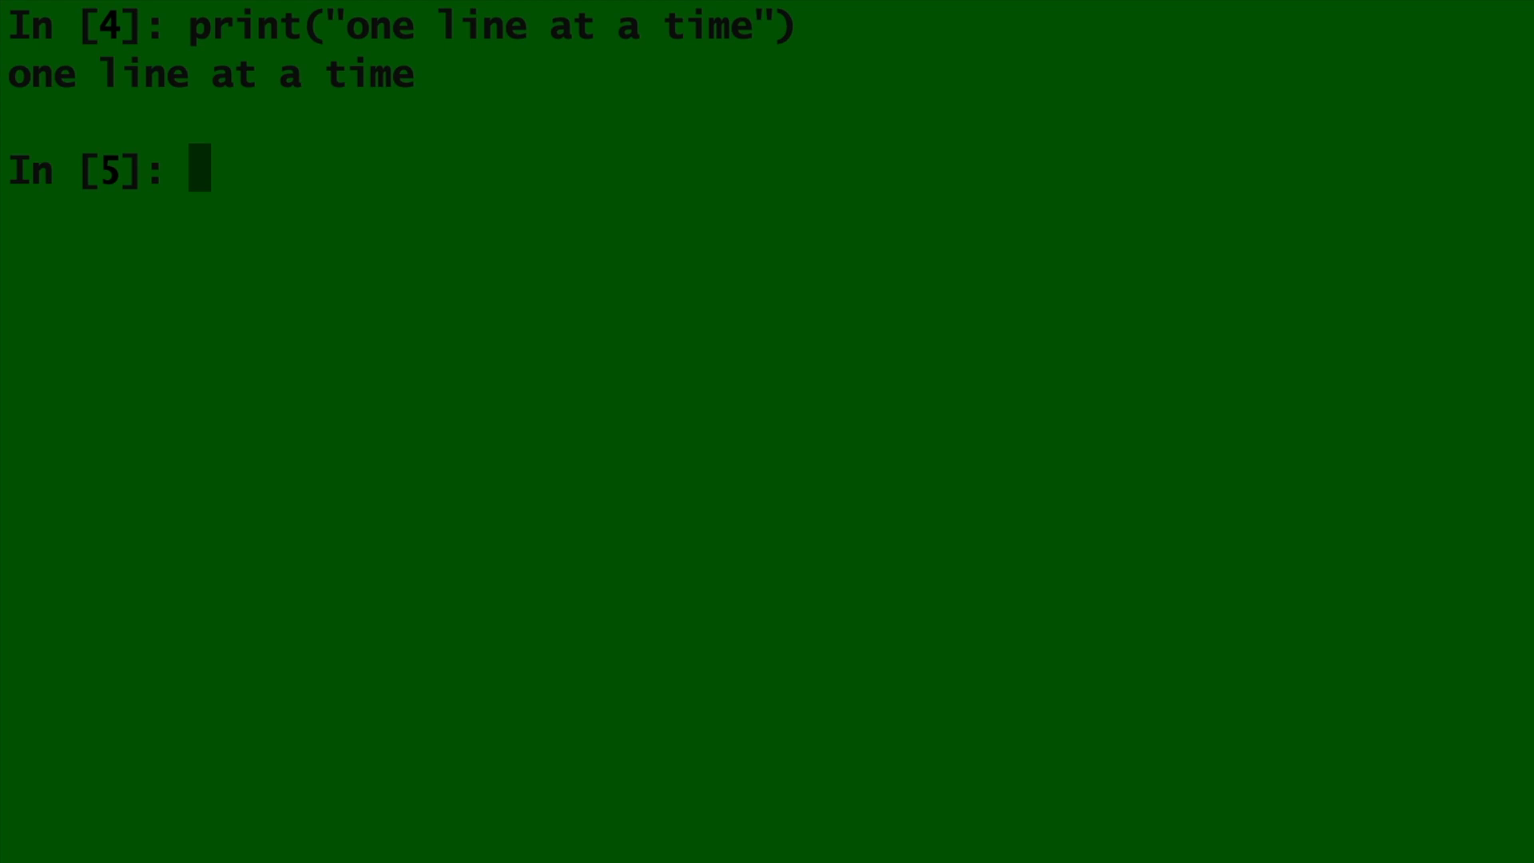
{"action": "type", "text": "print?"}
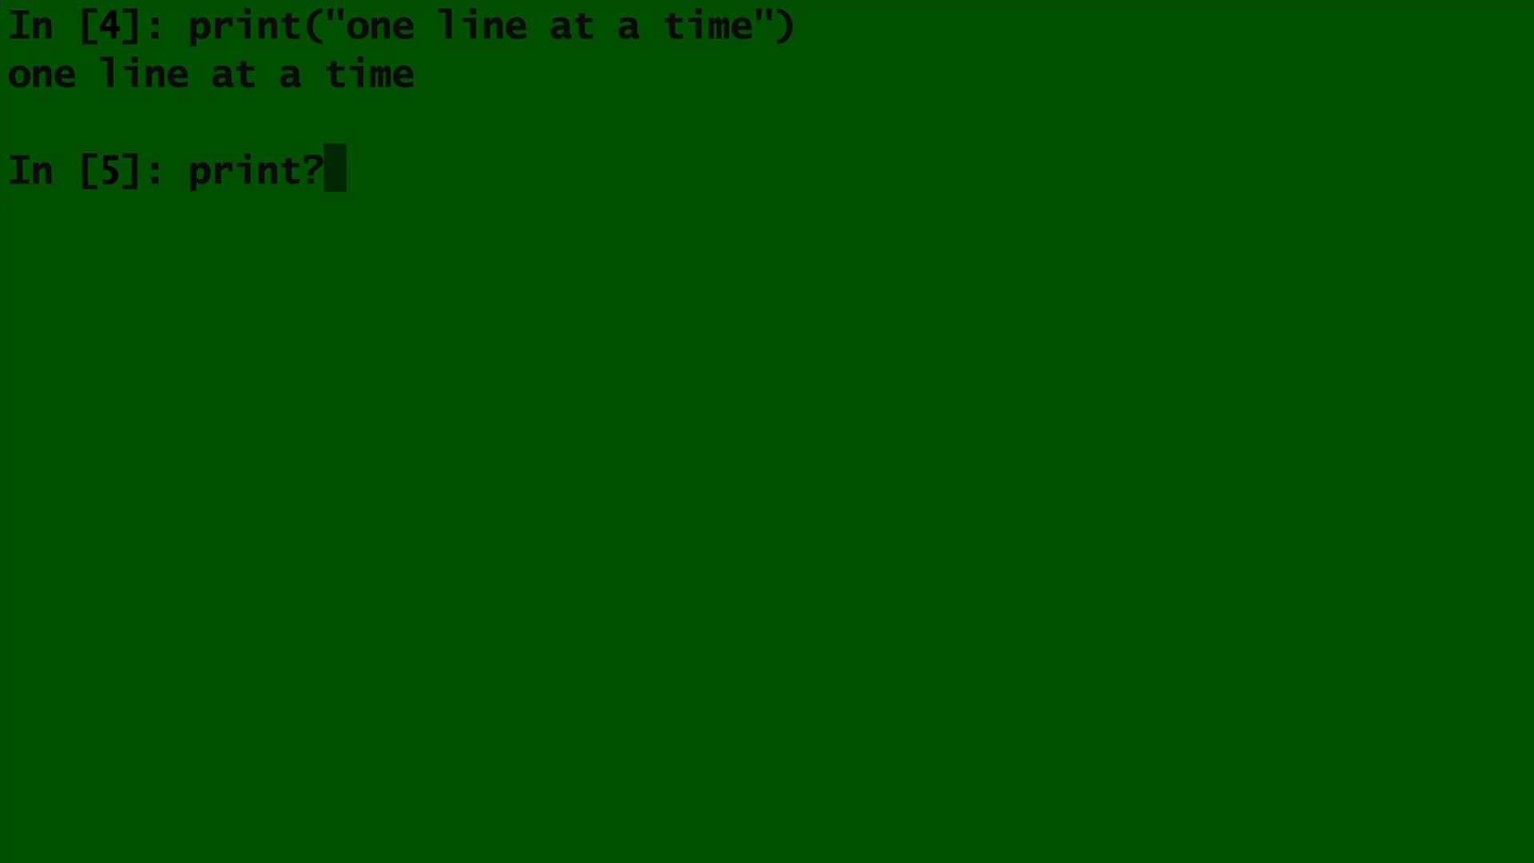
Show print's docstring with its signature and file, sep, end, flush arguments.
{"action": "key", "text": "enter"}
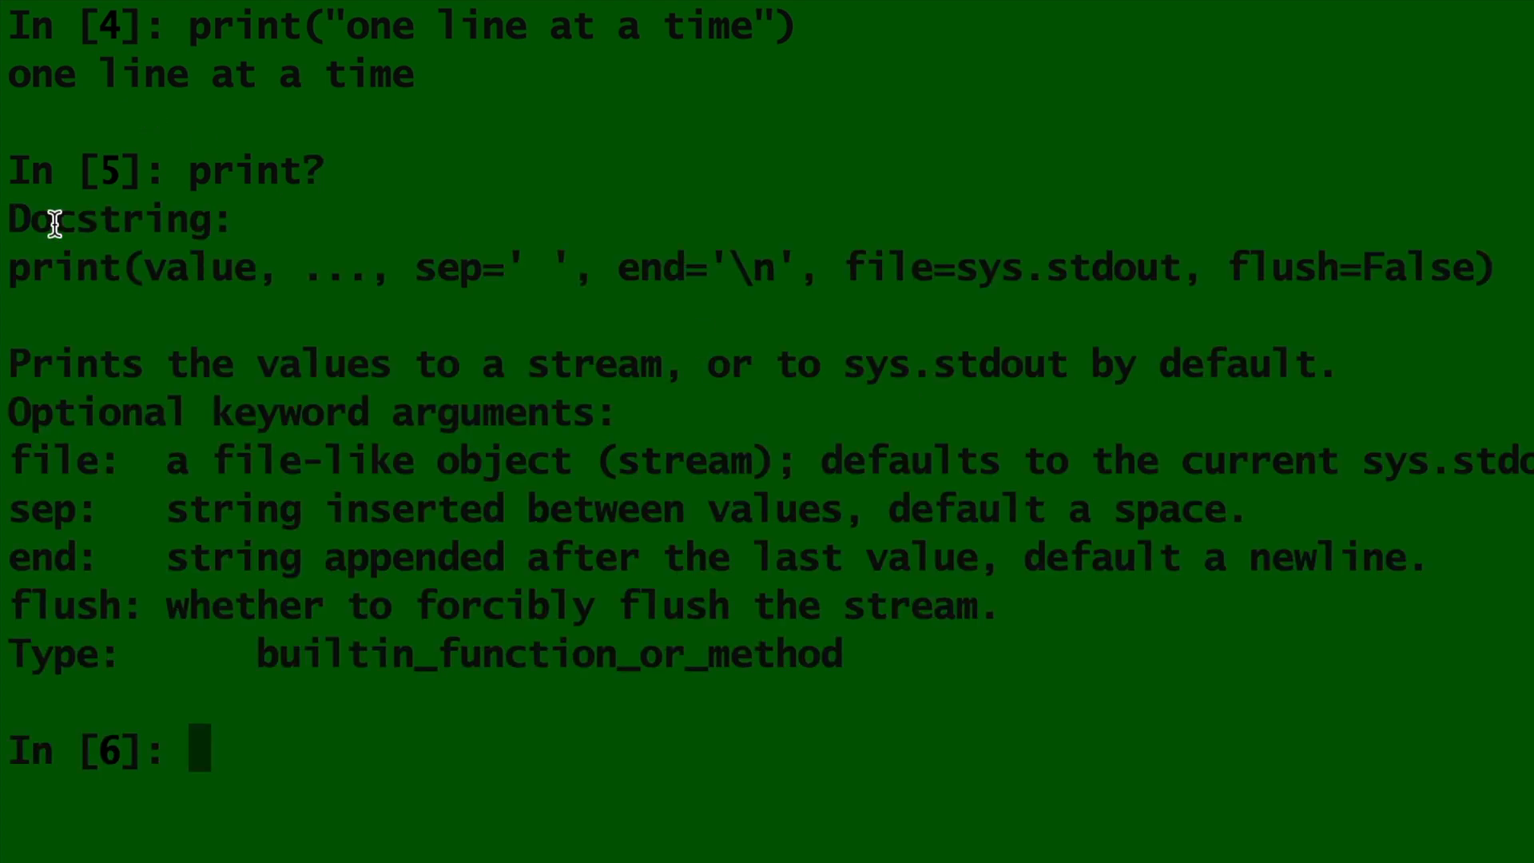